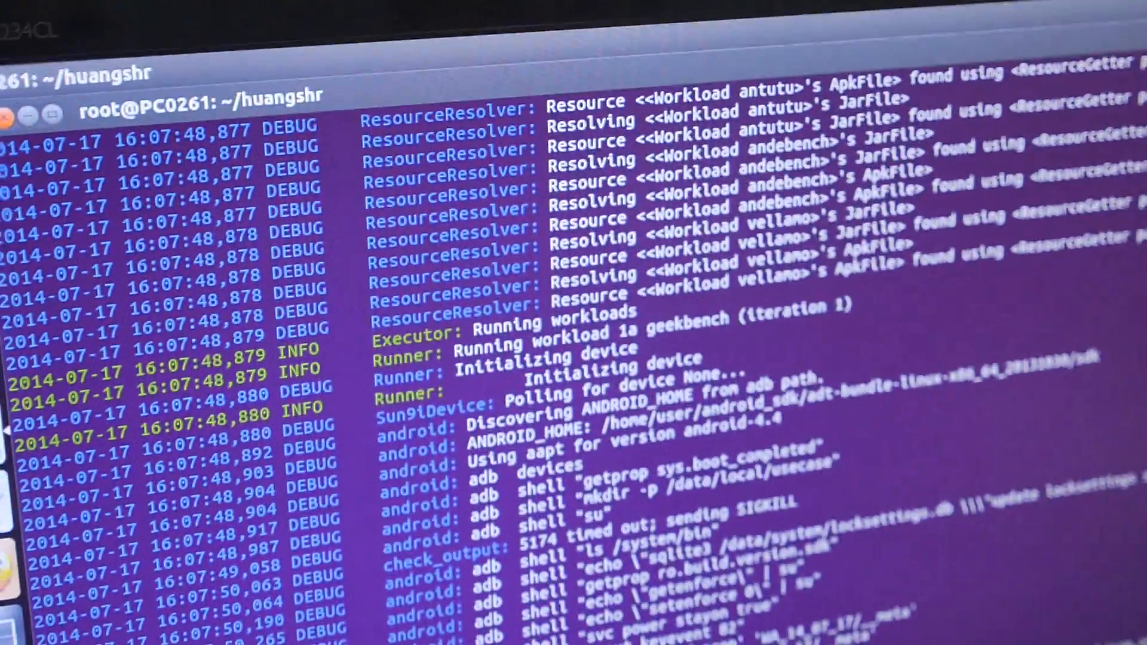
pyautogui.scroll(-3)
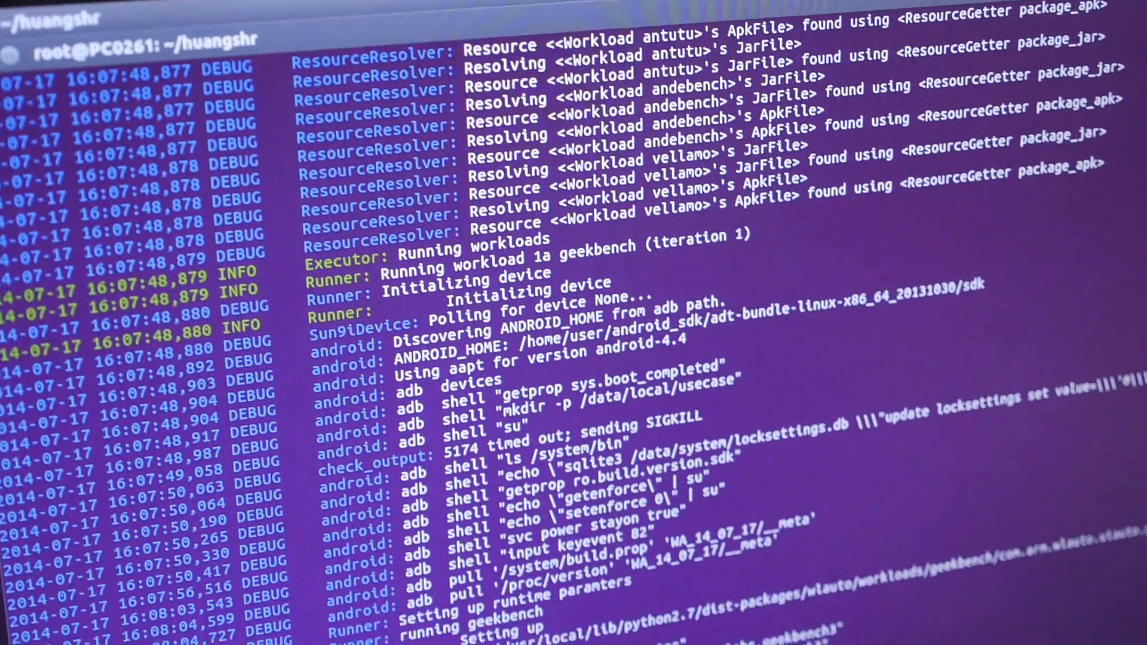
pyautogui.scroll(-3)
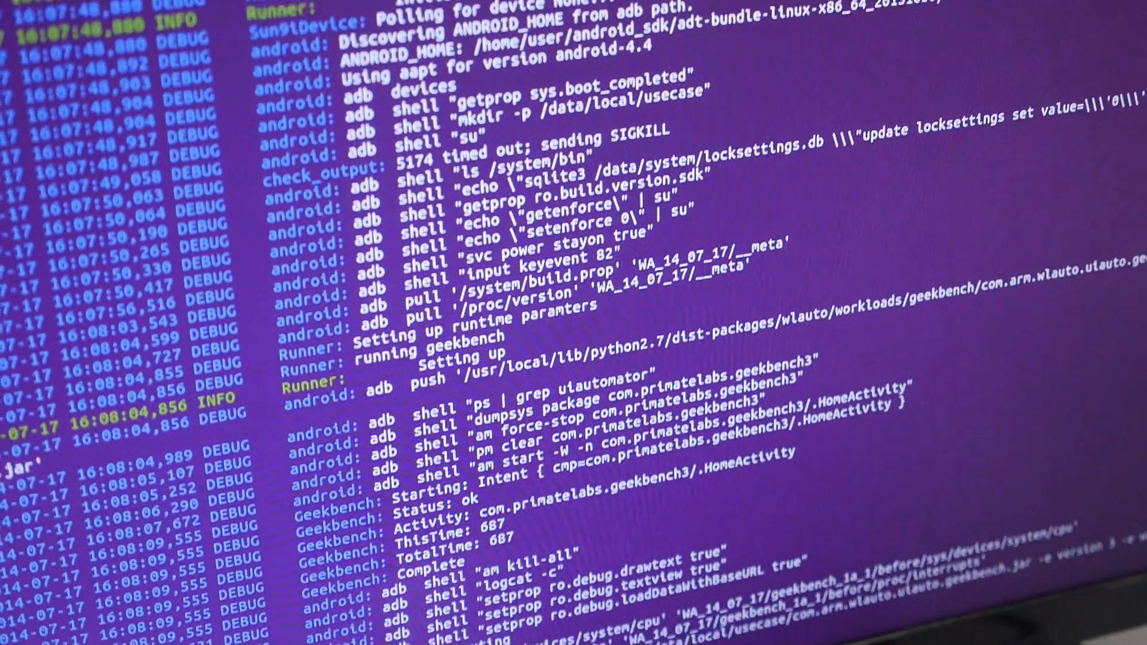
pyautogui.scroll(-3)
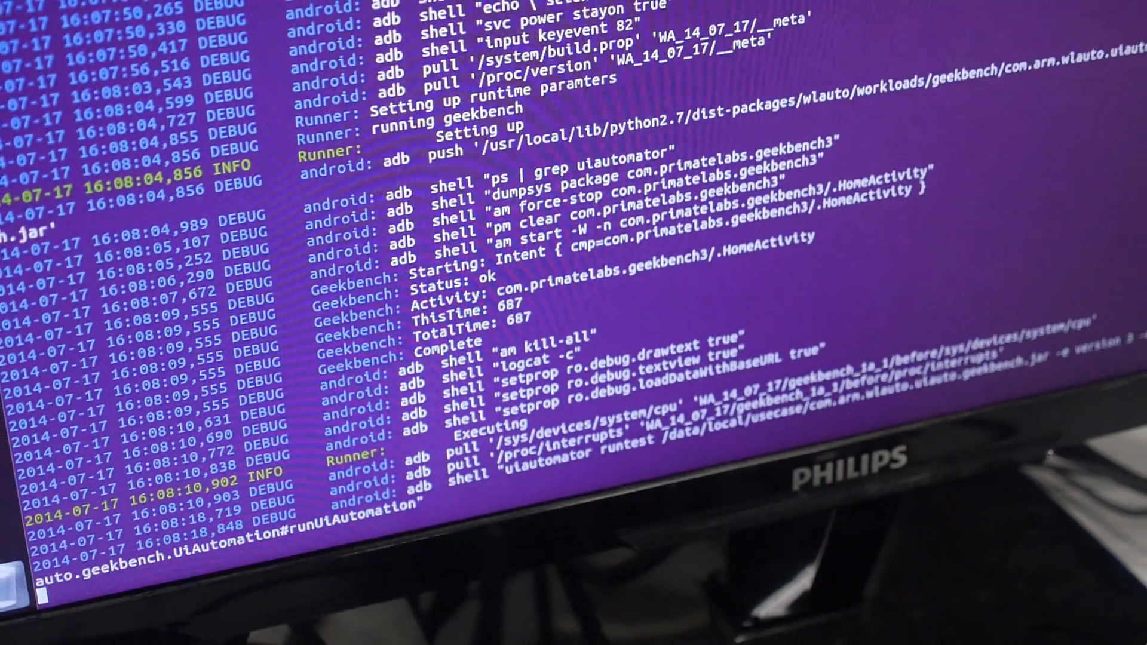